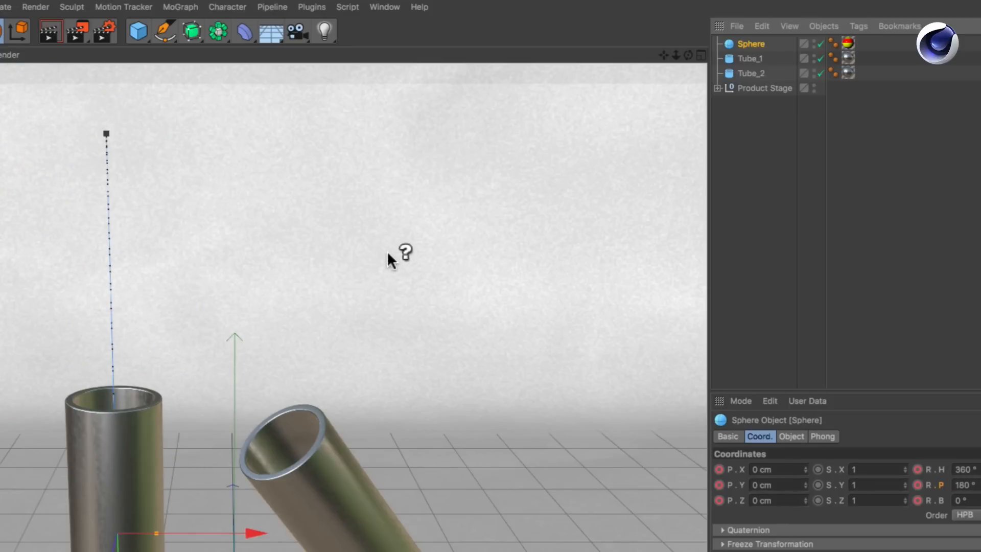
mouse_move(390, 274)
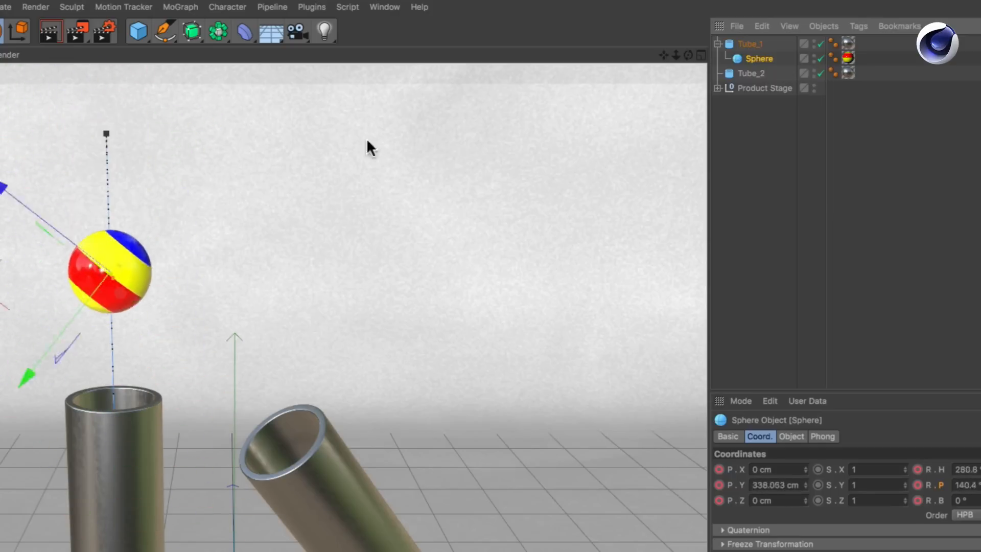
Unparent the Sphere from Tube_1 so it returns to the root, animation intact.
left_click(227, 7)
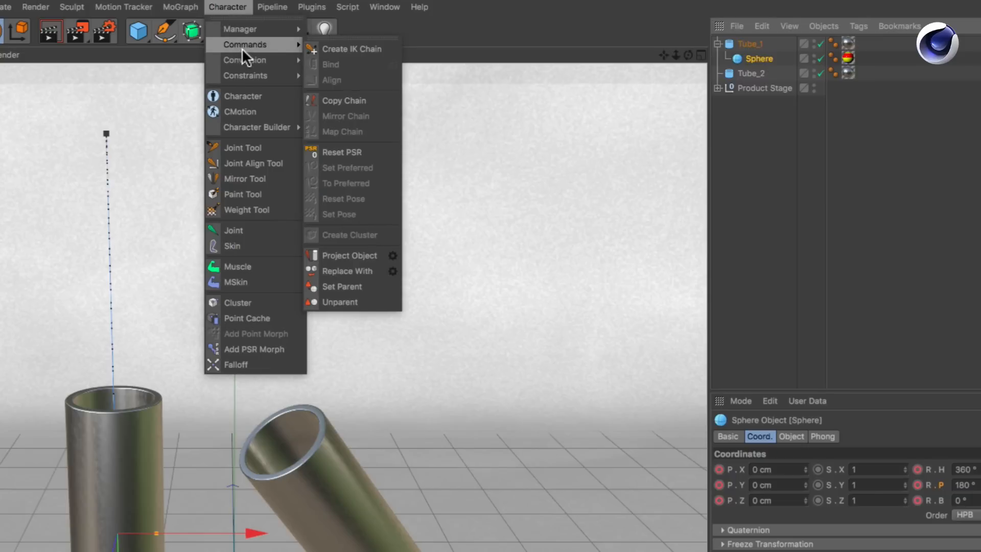
mouse_move(338, 306)
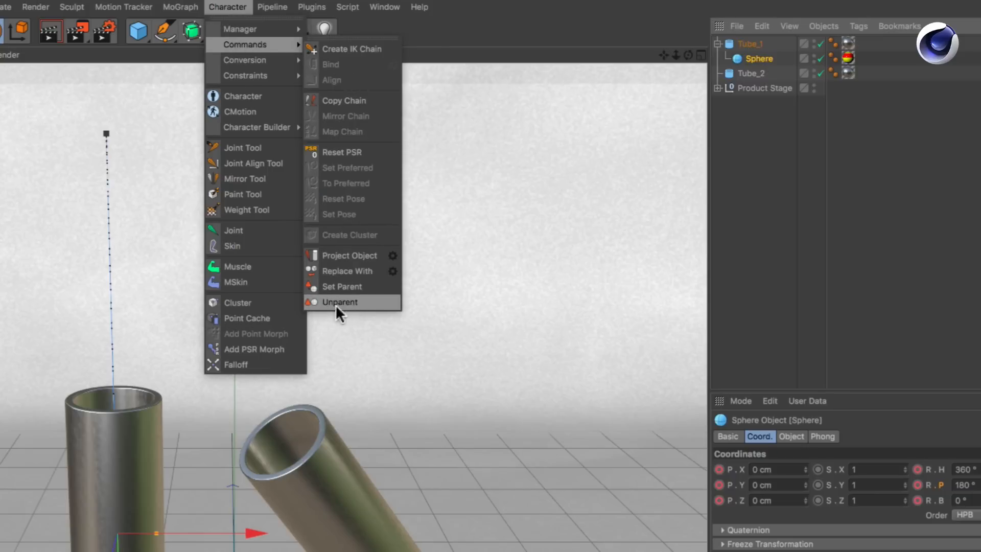
left_click(340, 301)
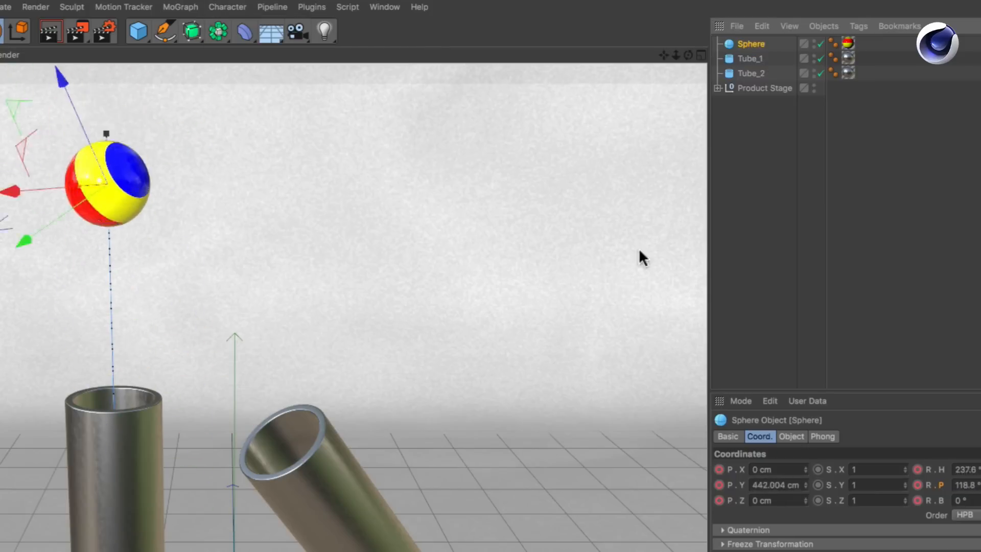